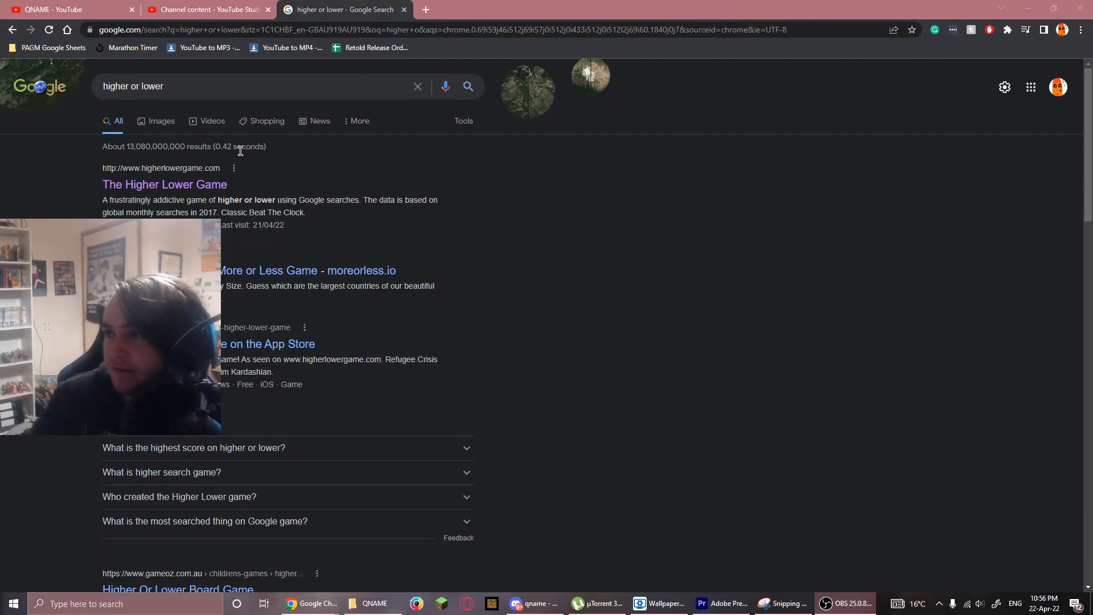
Open The Higher Lower Game site from the 'higher or lower' search results
left_click(165, 184)
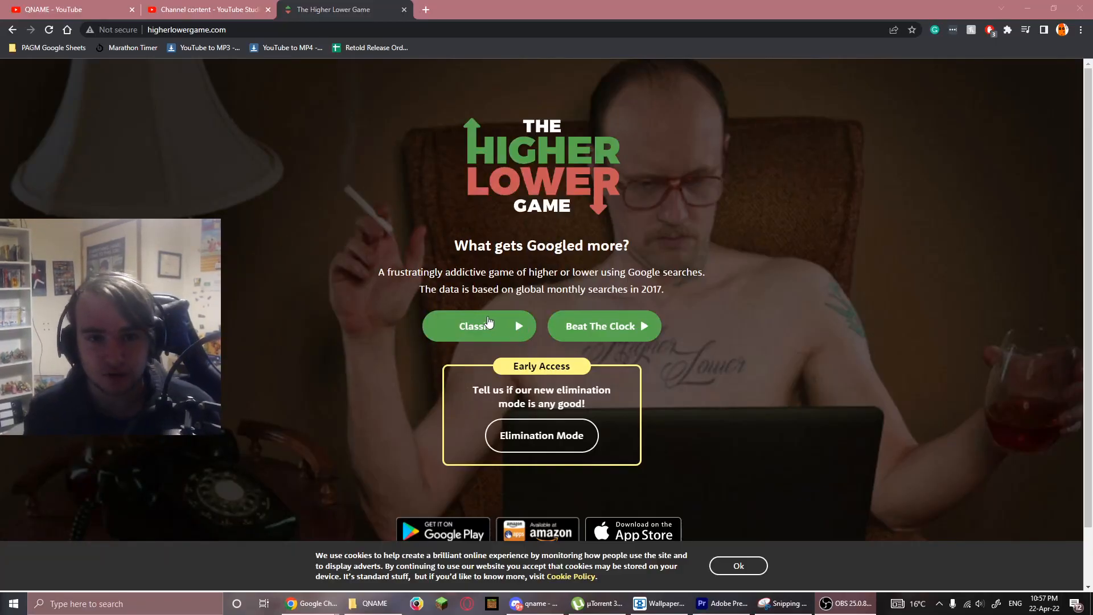
Start a Classic round and guess higher or lower for each pair until the game ends at score 7
left_click(478, 325)
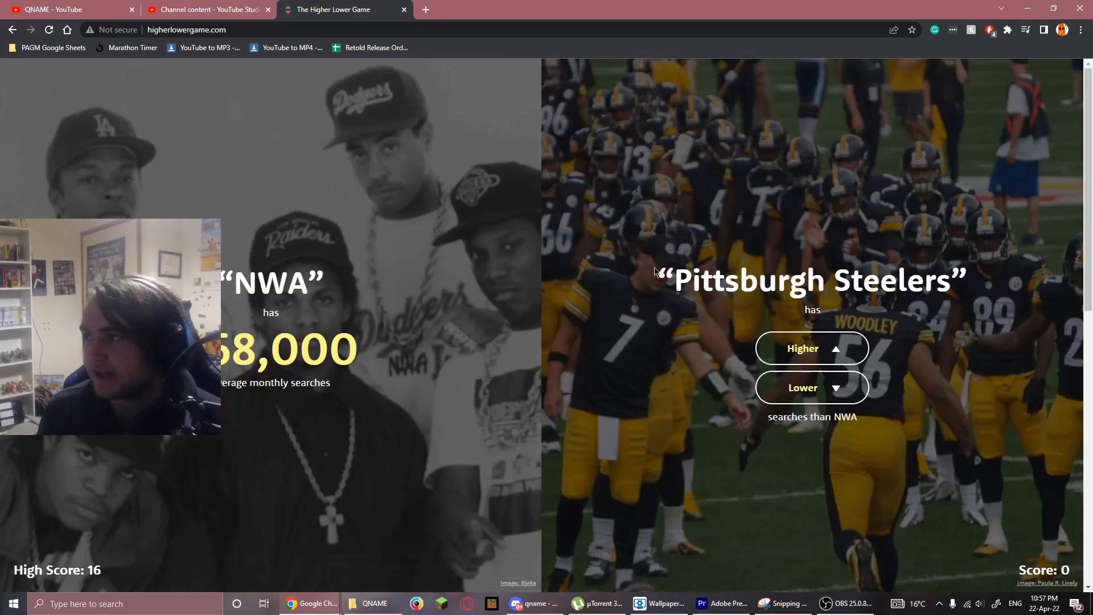
left_click(811, 348)
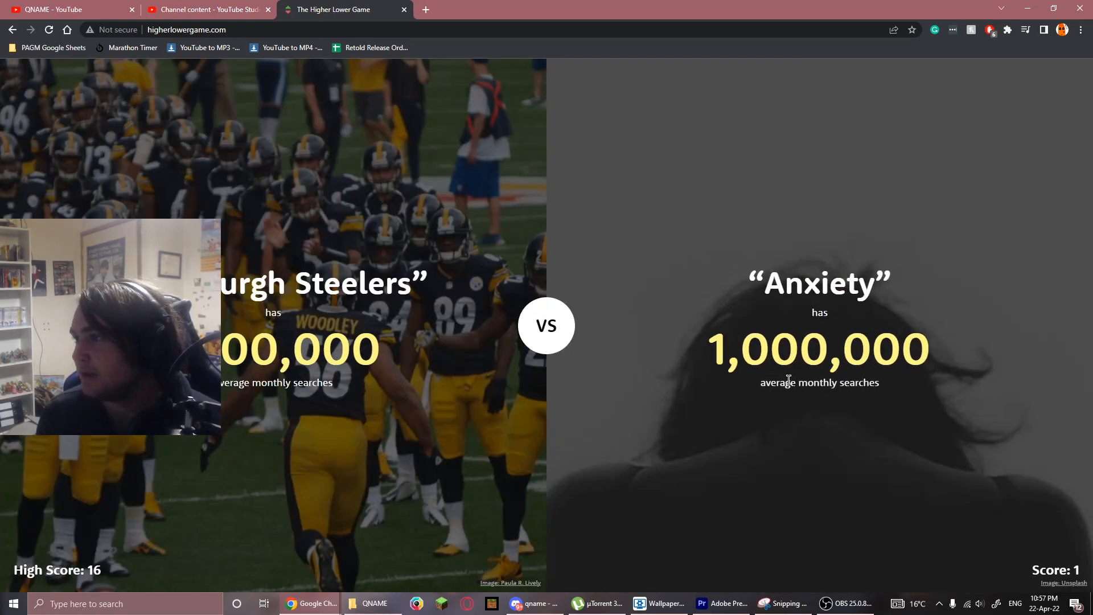
left_click(819, 349)
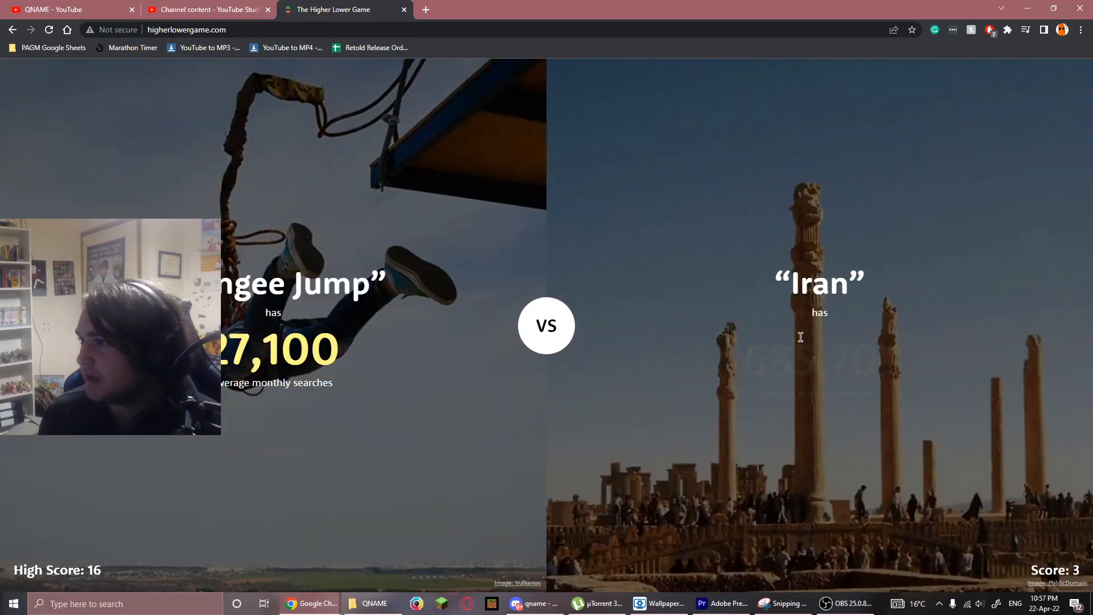
left_click(820, 347)
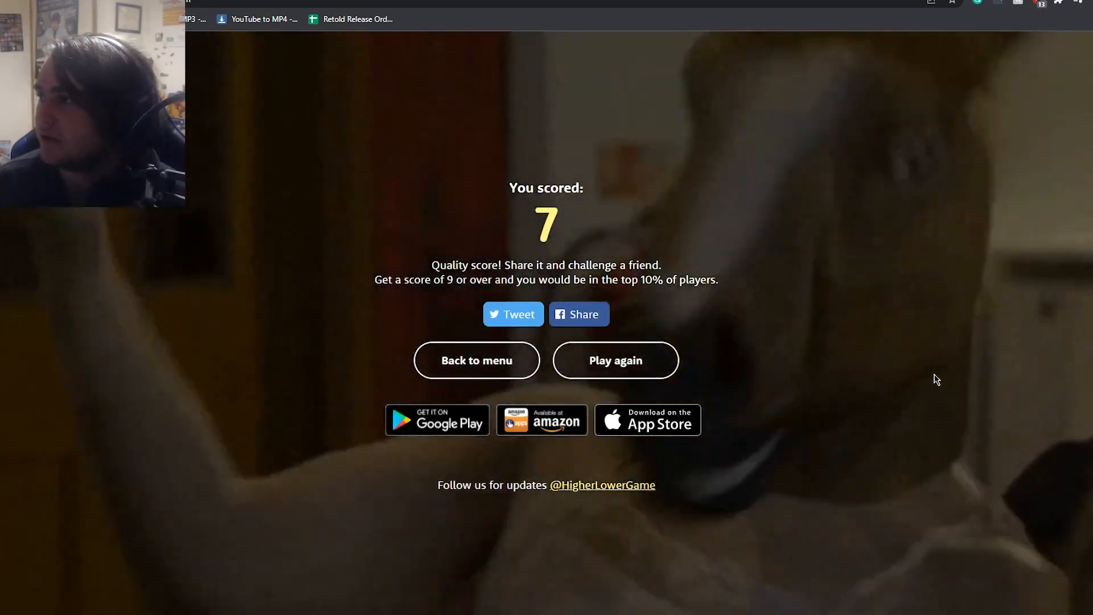
Bring up the Scrubs (TV series) article, preview the Maple leaf article, then close that tab
left_click(562, 9)
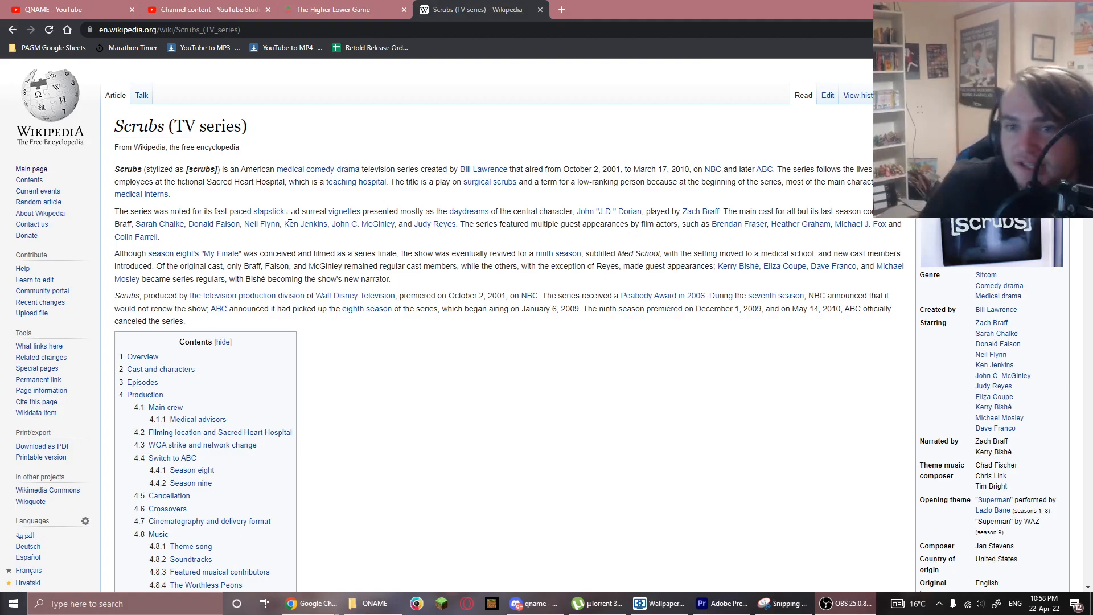
mouse_move(591, 5)
type("can")
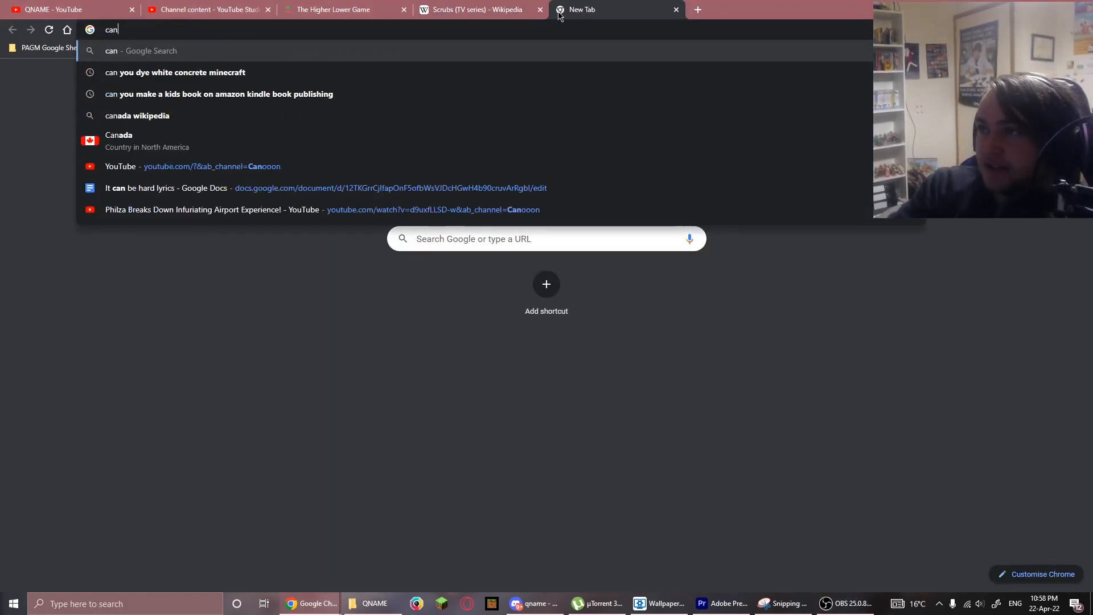
type("di")
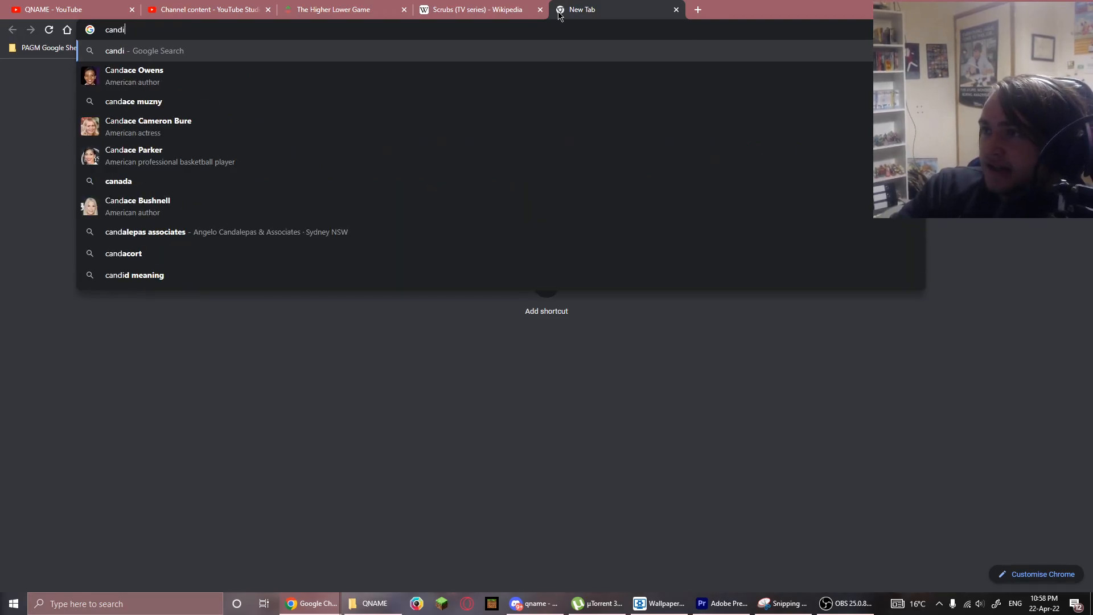
type("an")
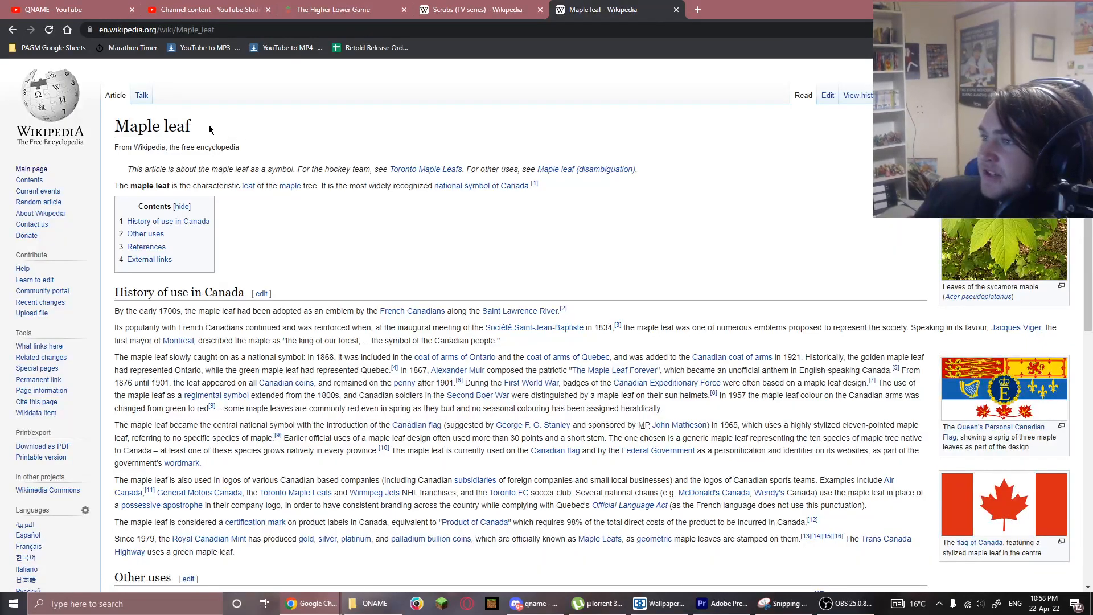
left_click(645, 9)
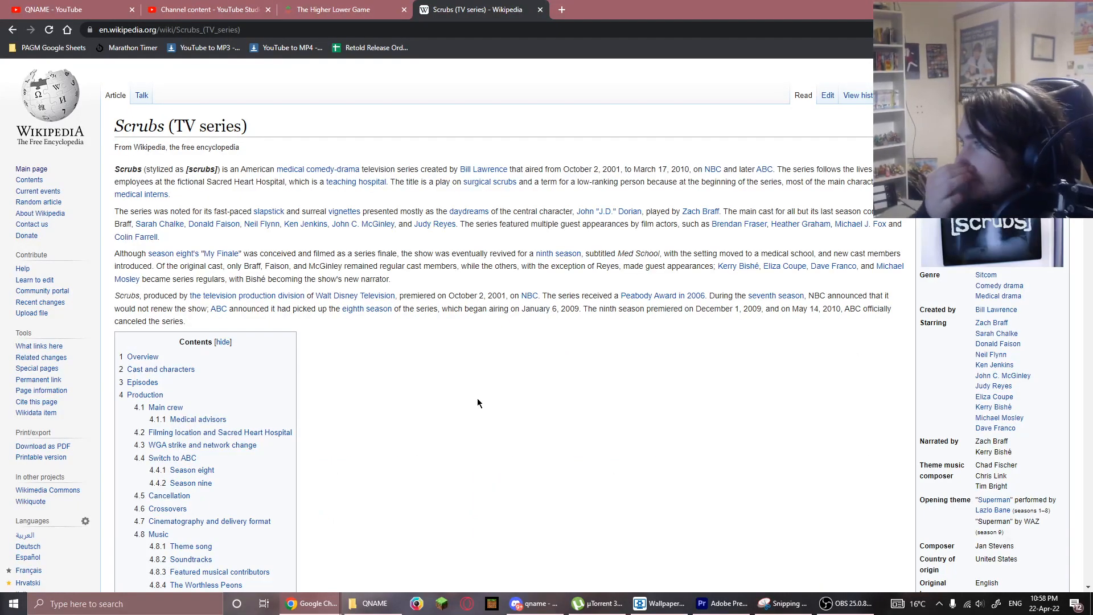
mouse_move(355, 295)
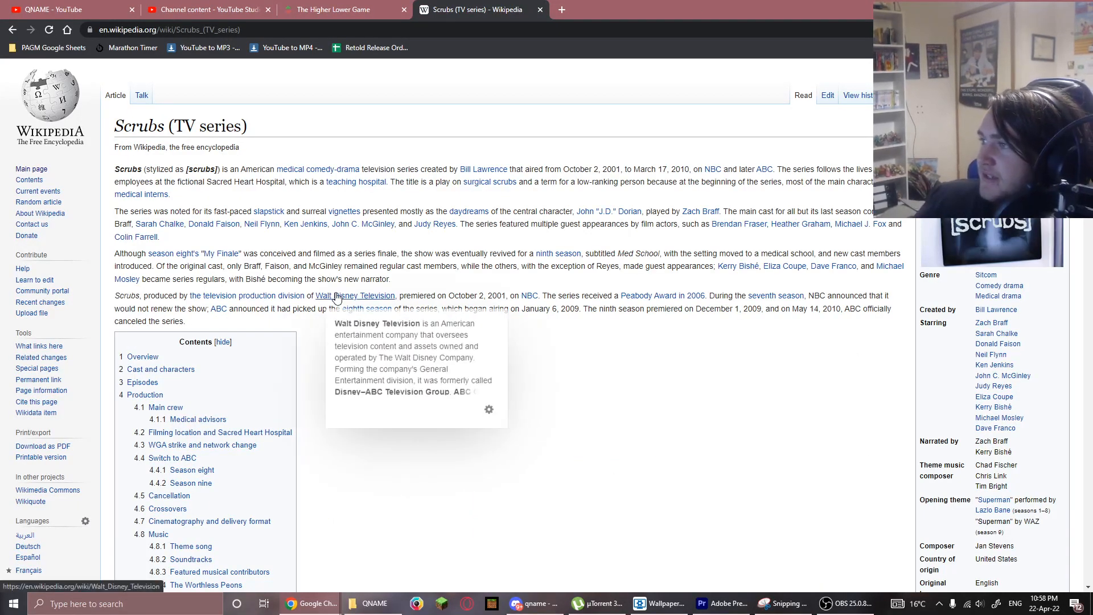
mouse_move(684, 255)
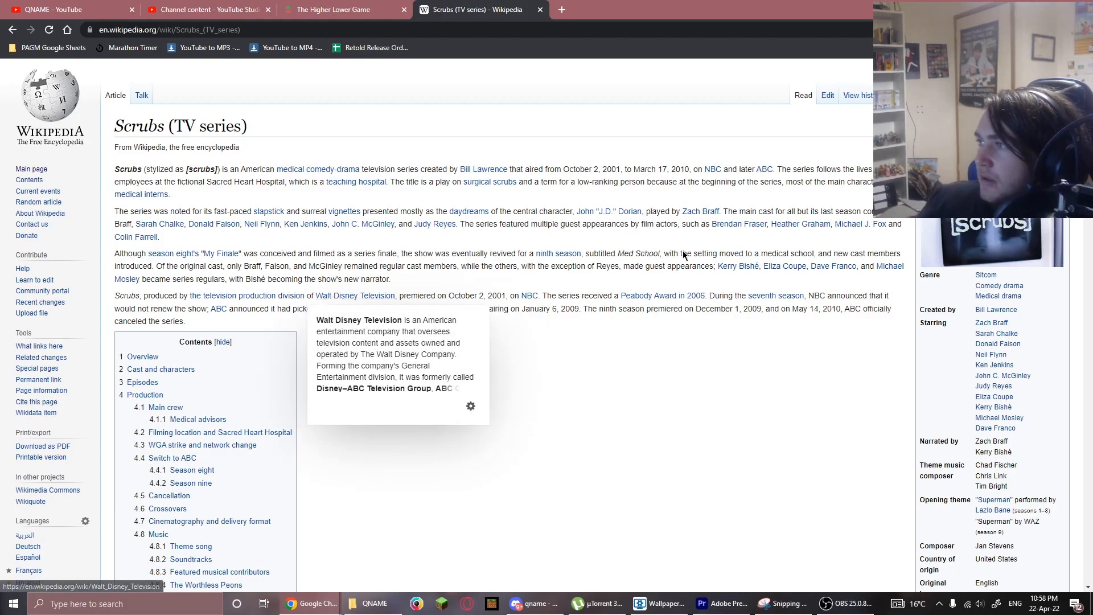
mouse_move(833, 266)
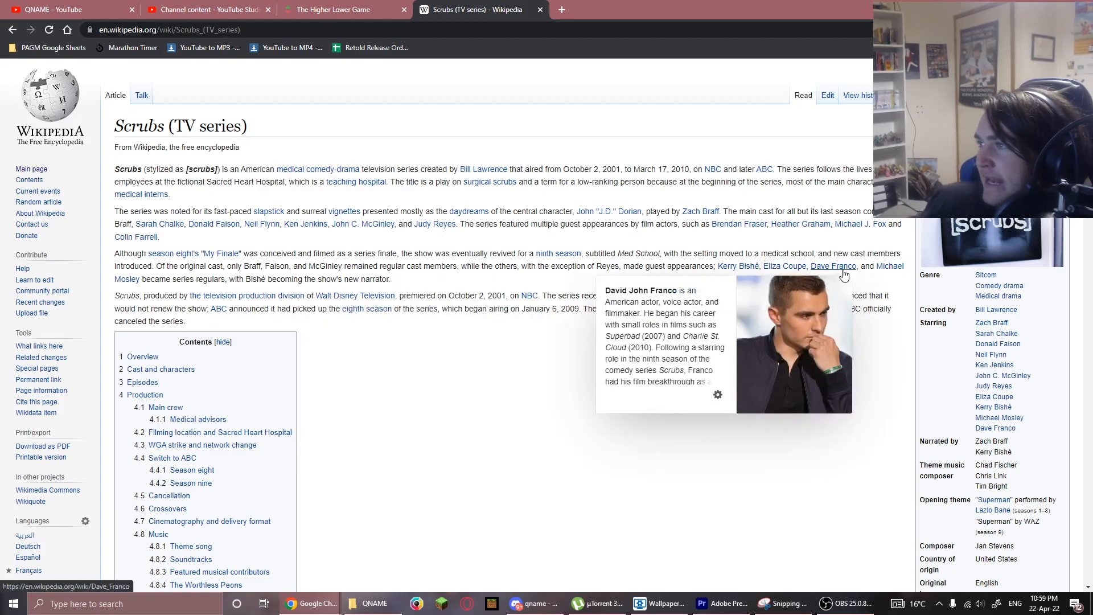
mouse_move(889, 266)
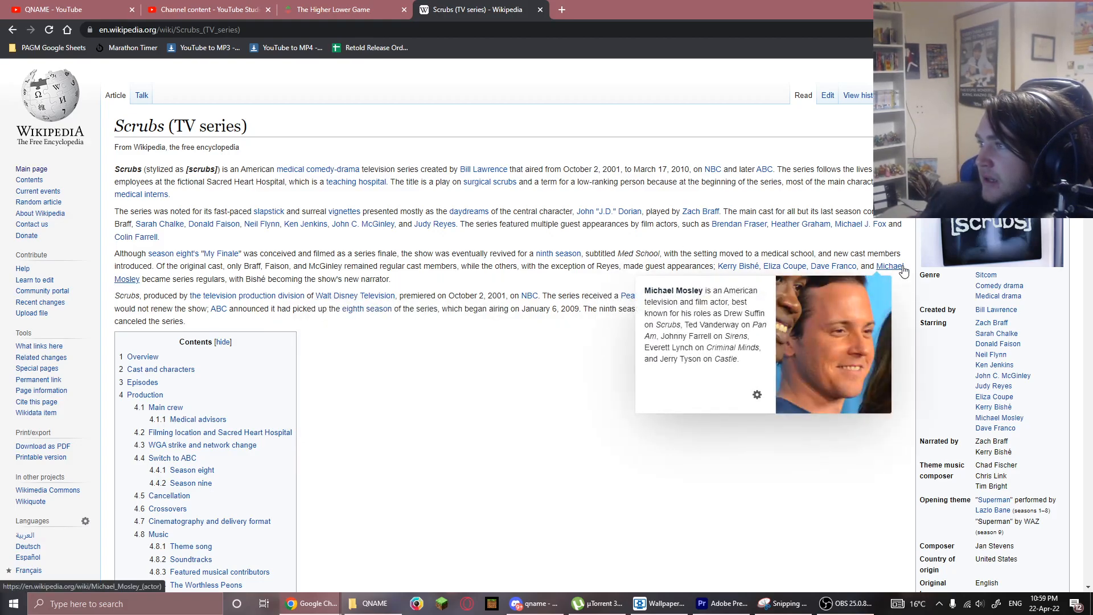
mouse_move(783, 265)
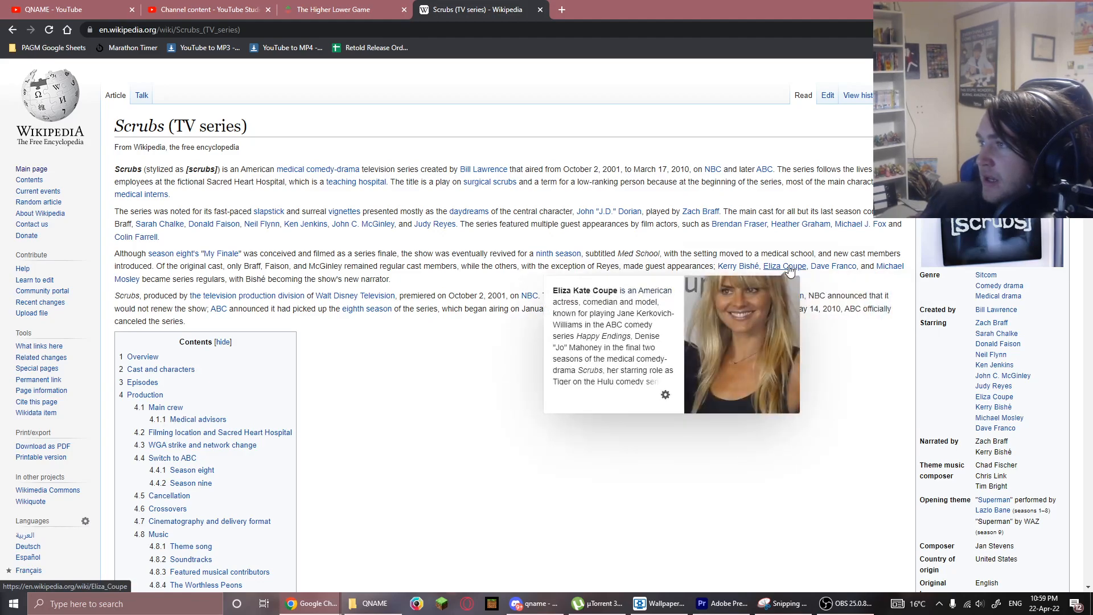
mouse_move(737, 266)
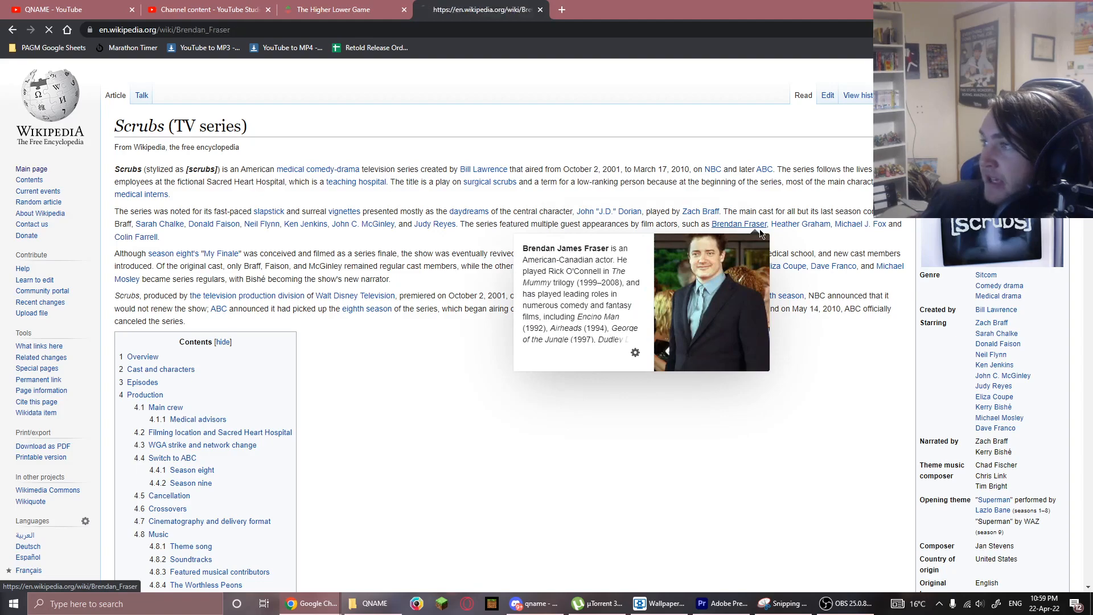
Follow the Brendan Fraser link from Scrubs, zoom in, then follow his page's Seattle link
left_click(737, 224)
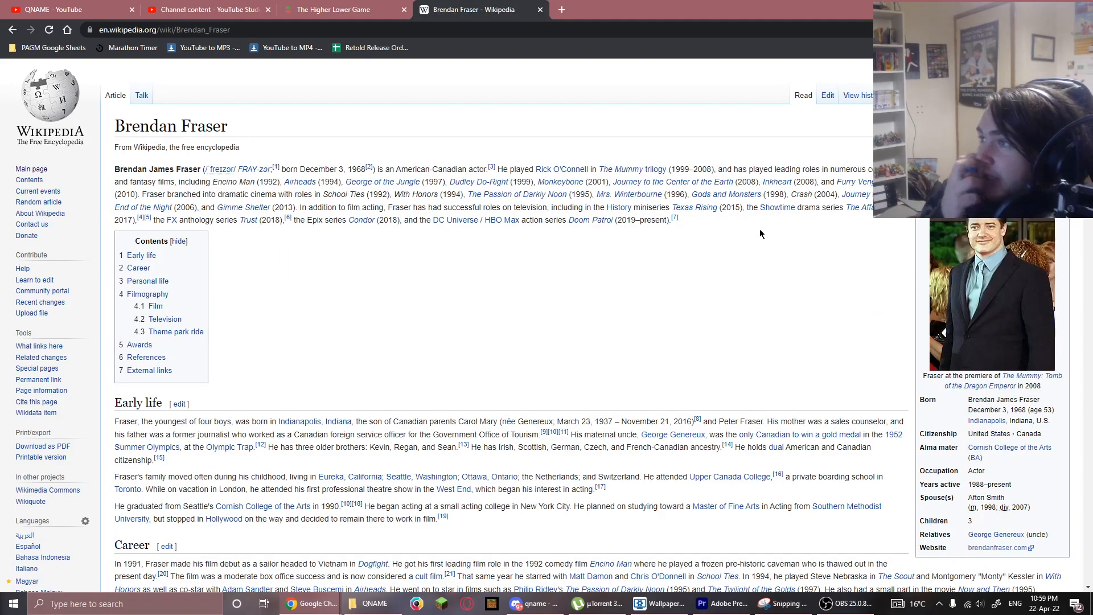
key("ctrl+plus")
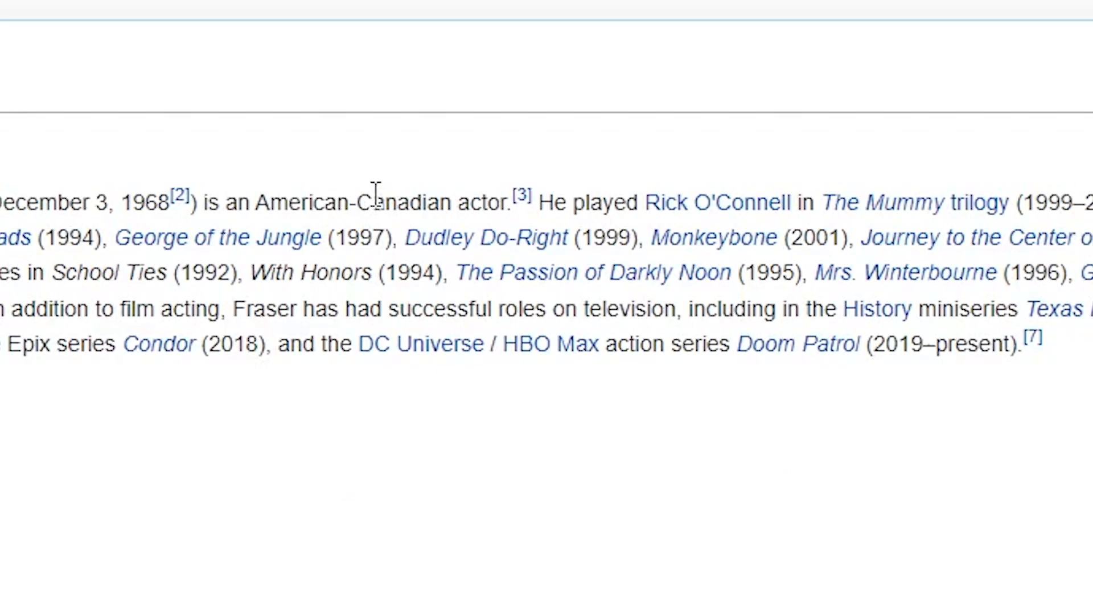
left_click(467, 9)
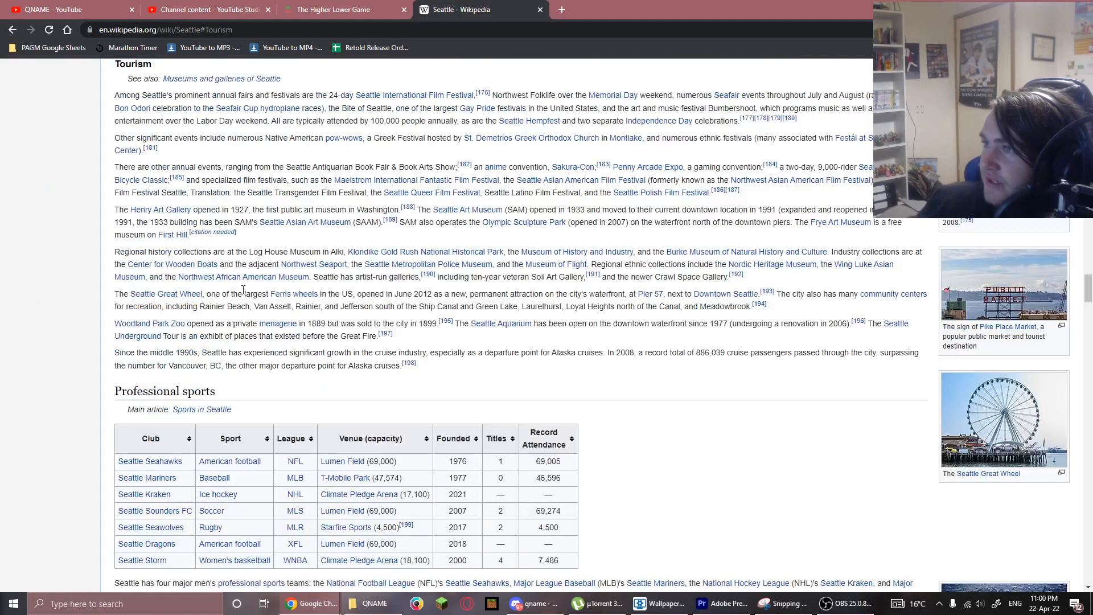
Follow links from Seattle through North America and Flag of Canada to Maple leaf
scroll("up", 3)
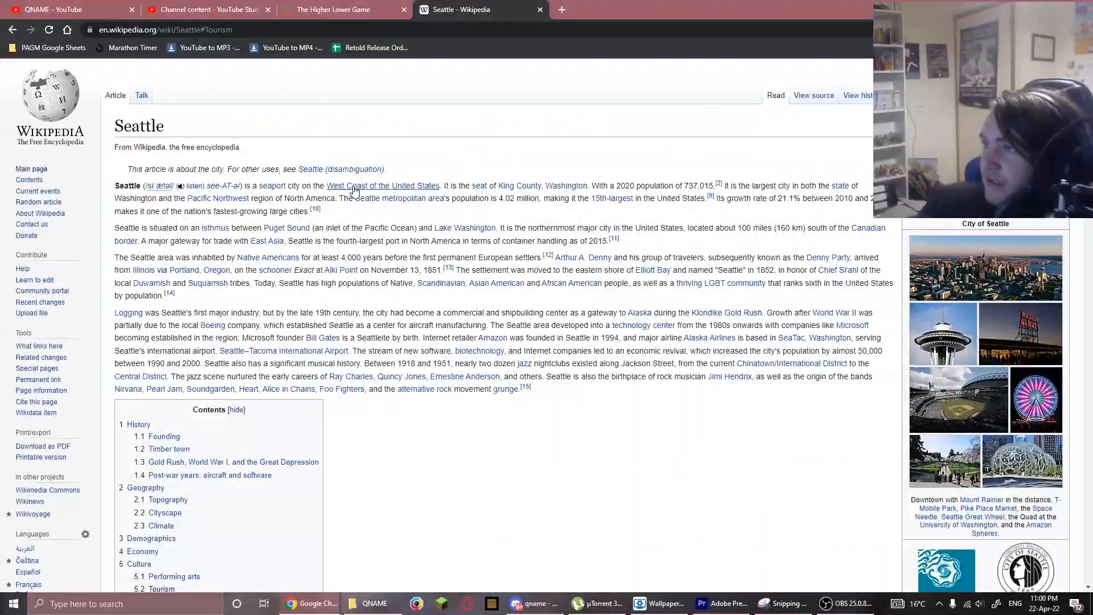
left_click(382, 186)
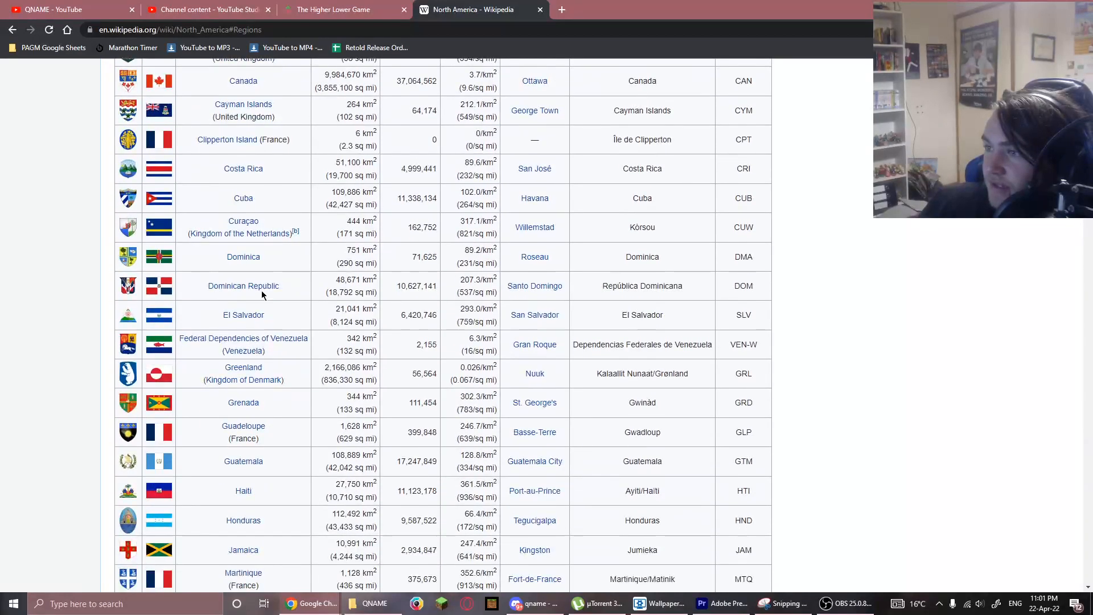
left_click(158, 80)
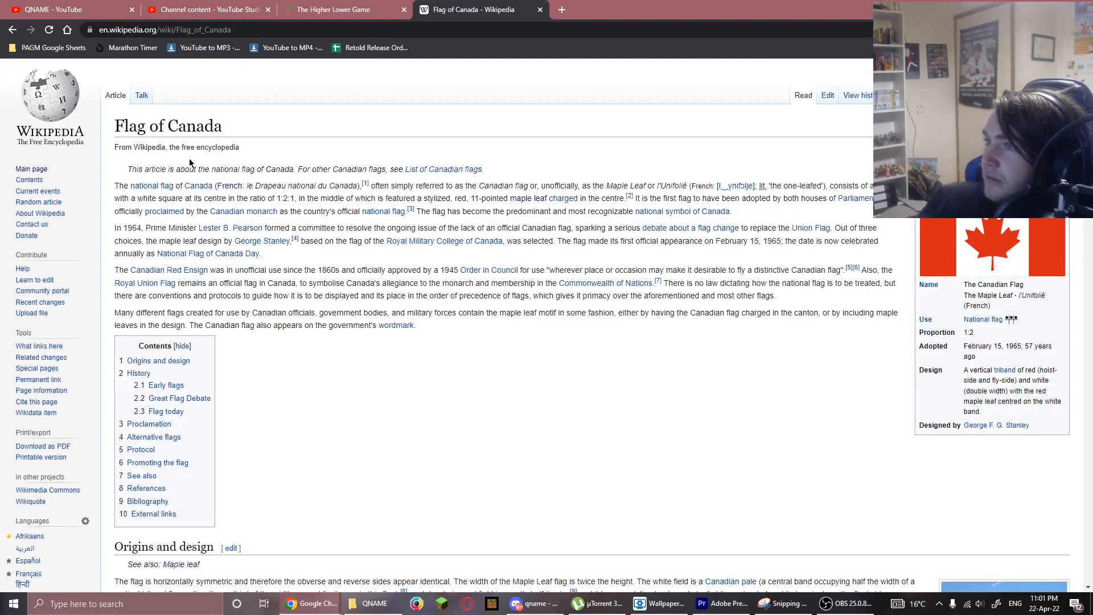
mouse_move(527, 198)
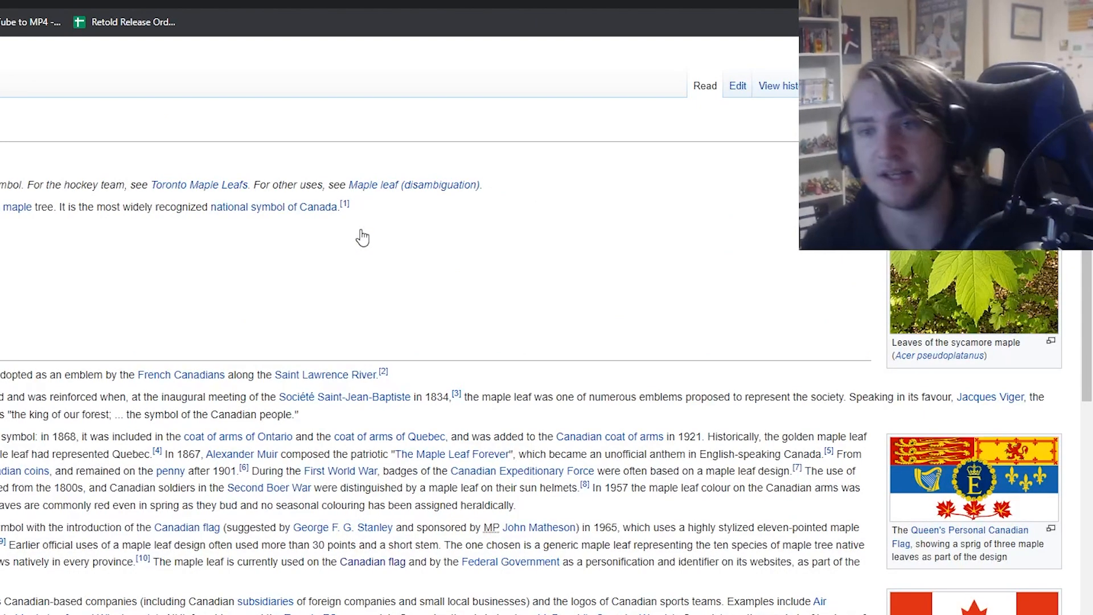
scroll("up", 3)
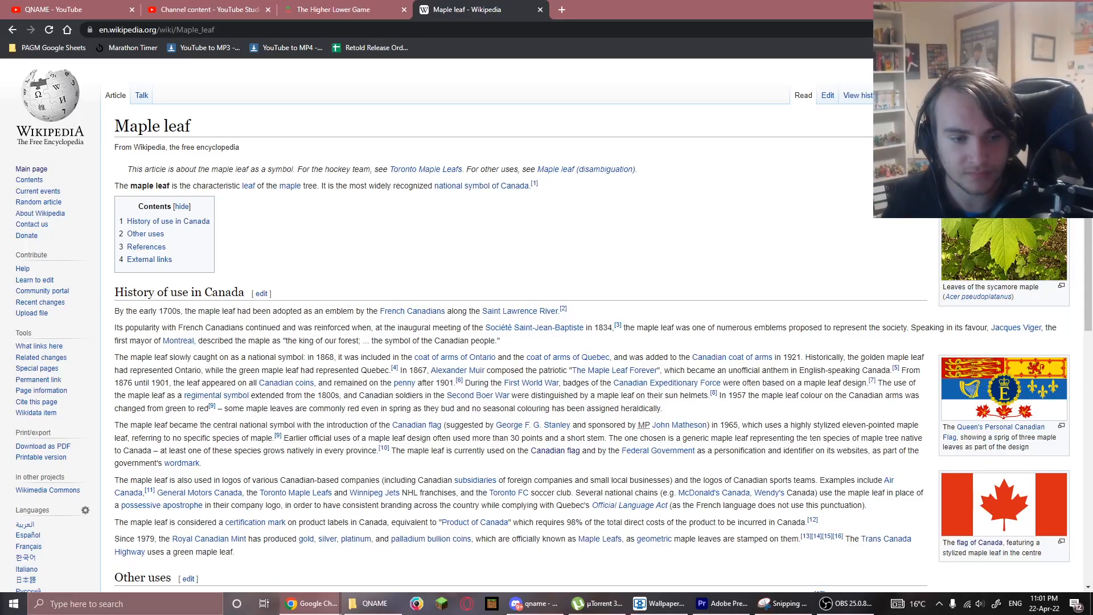